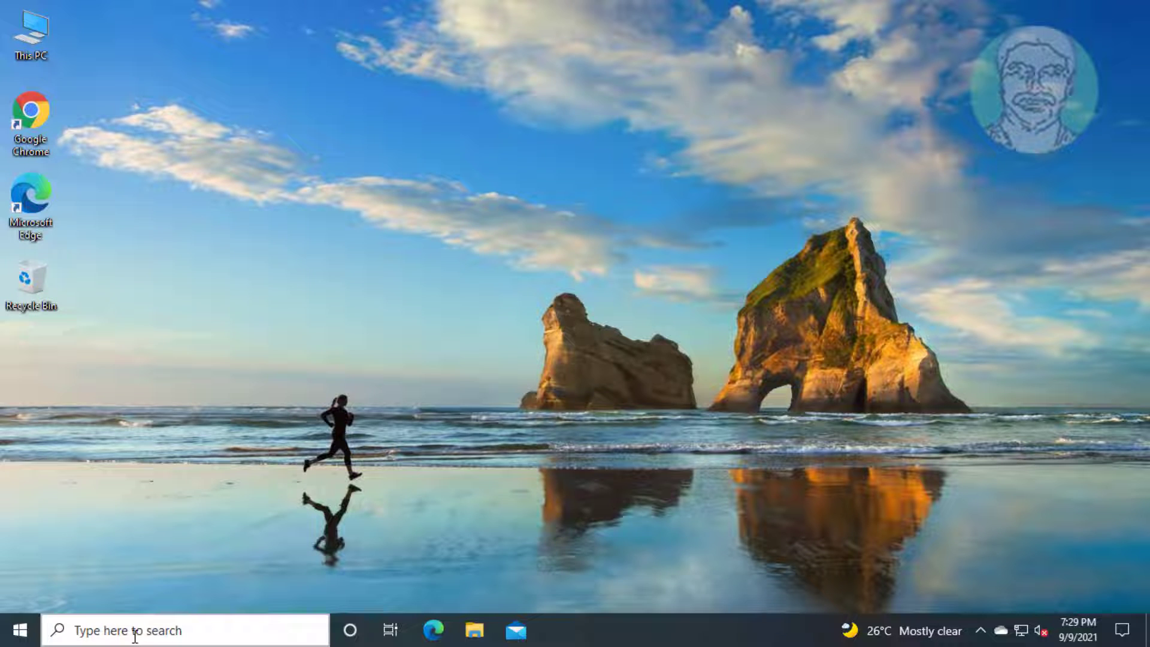
# - Find Command Prompt via Windows Search (cmd) and run it as administrator
pyautogui.write('command Prompt')
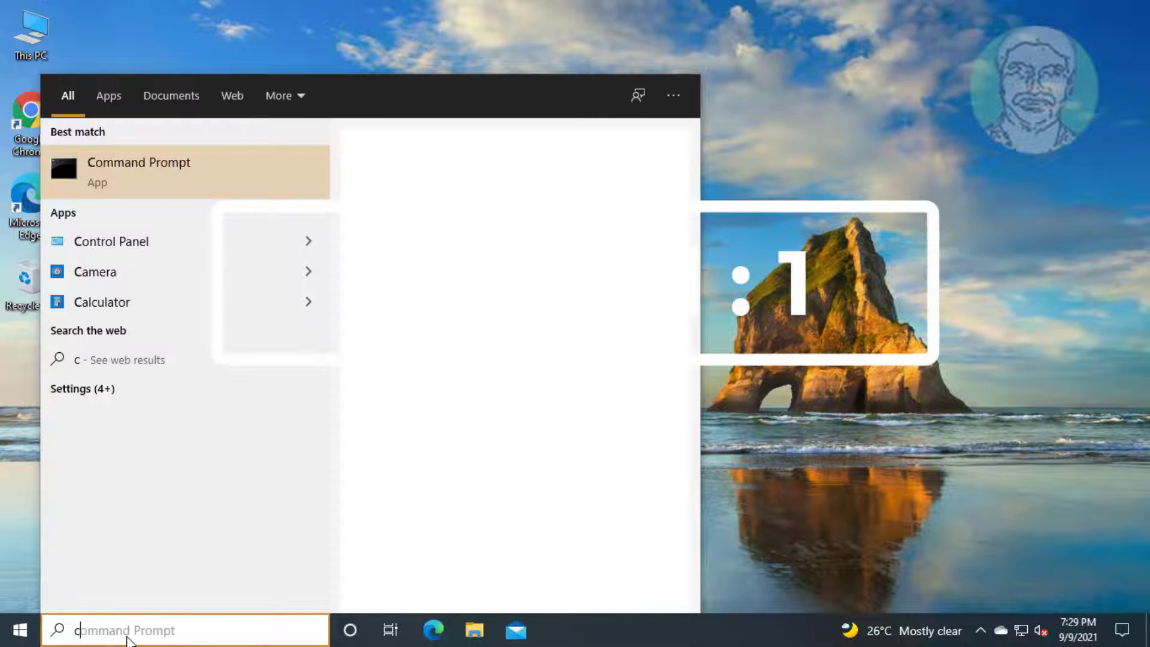
pyautogui.write('cmd')
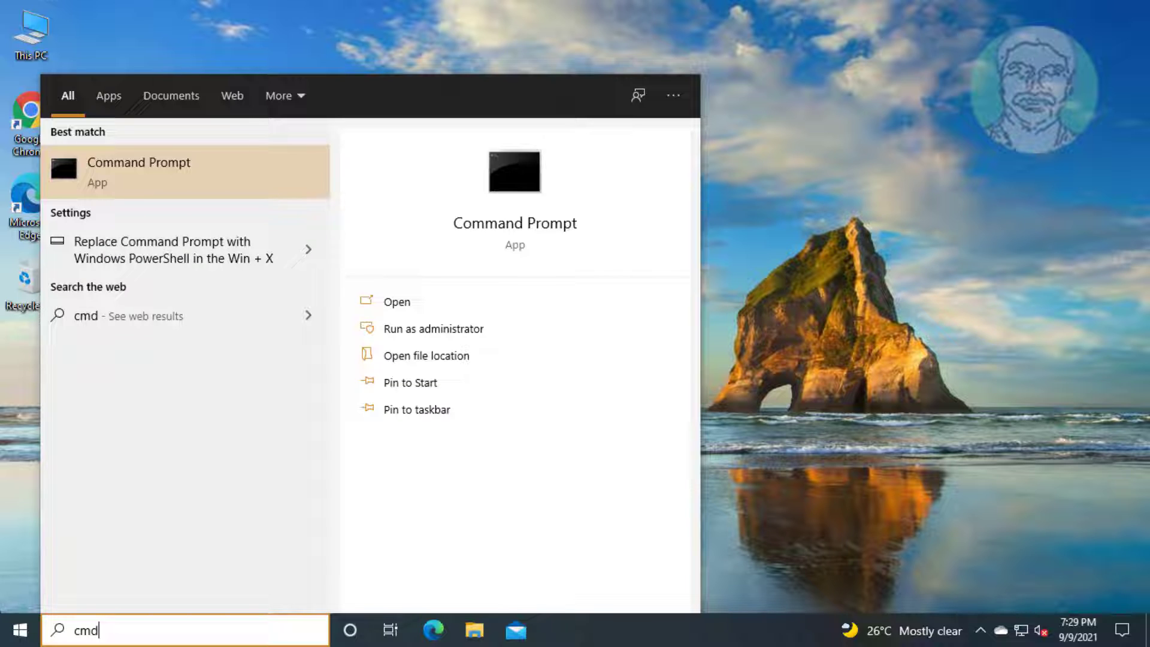
pyautogui.rightClick(139, 171)
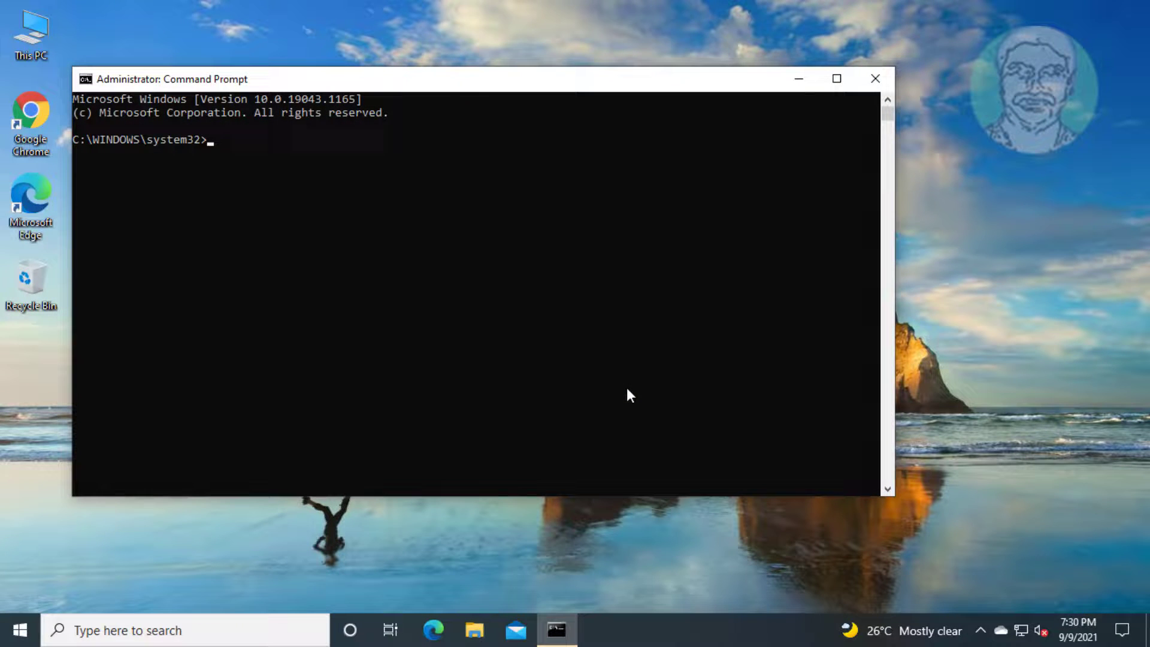
# - Run sfc /scannow and let the system file verification finish with no violations
pyautogui.write('sfc')
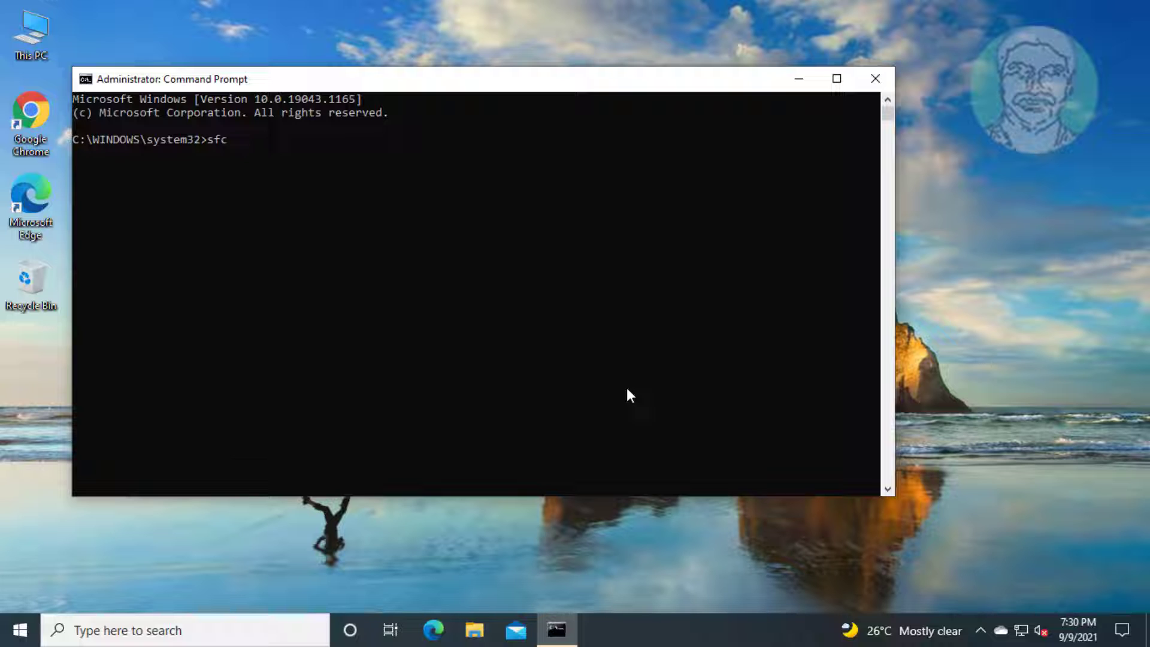
pyautogui.write('/scan')
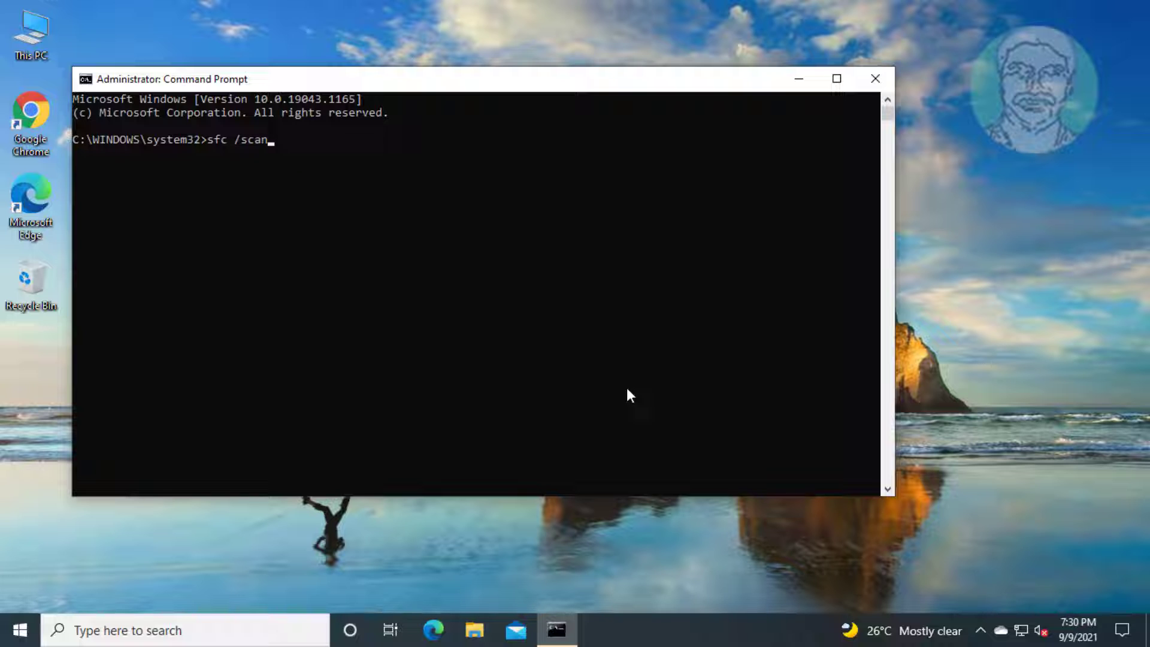
pyautogui.write('now')
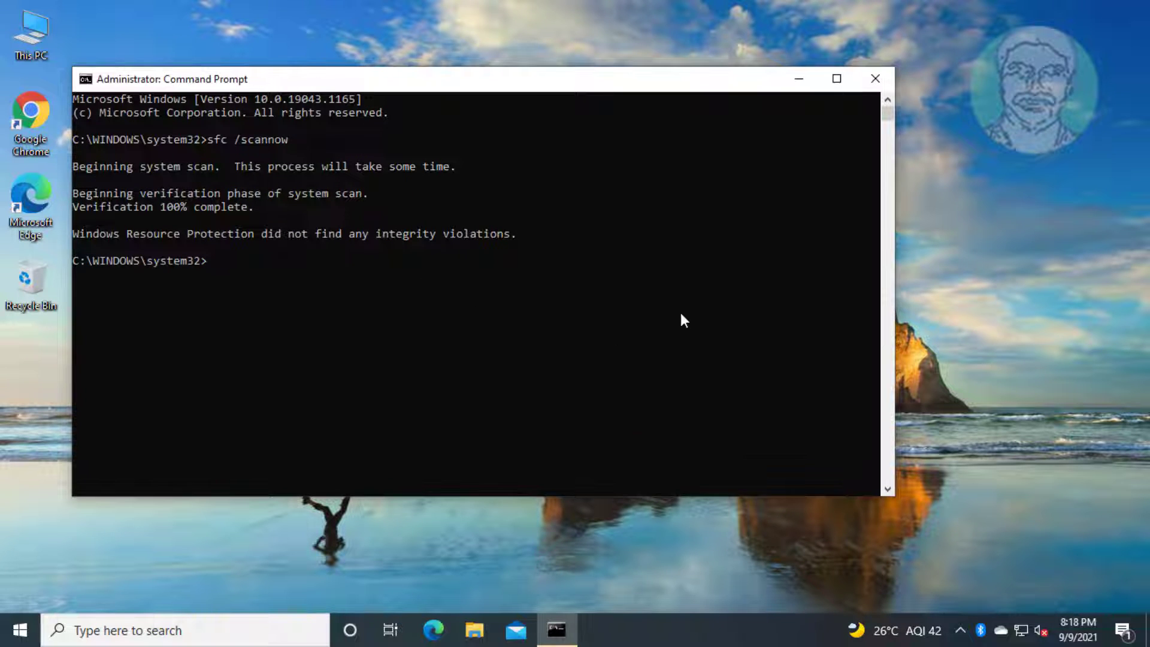
# - Run dism /online /cleanup-image /restorehealth to repair the Windows image, then begin exiting
pyautogui.write('di')
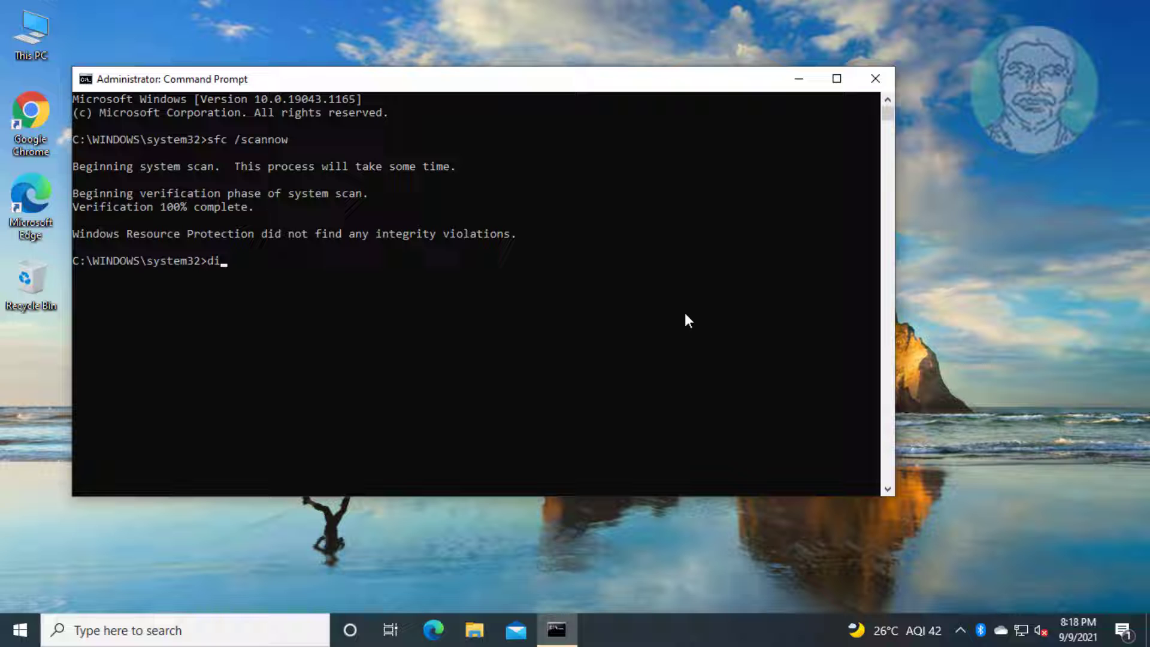
pyautogui.write('sm')
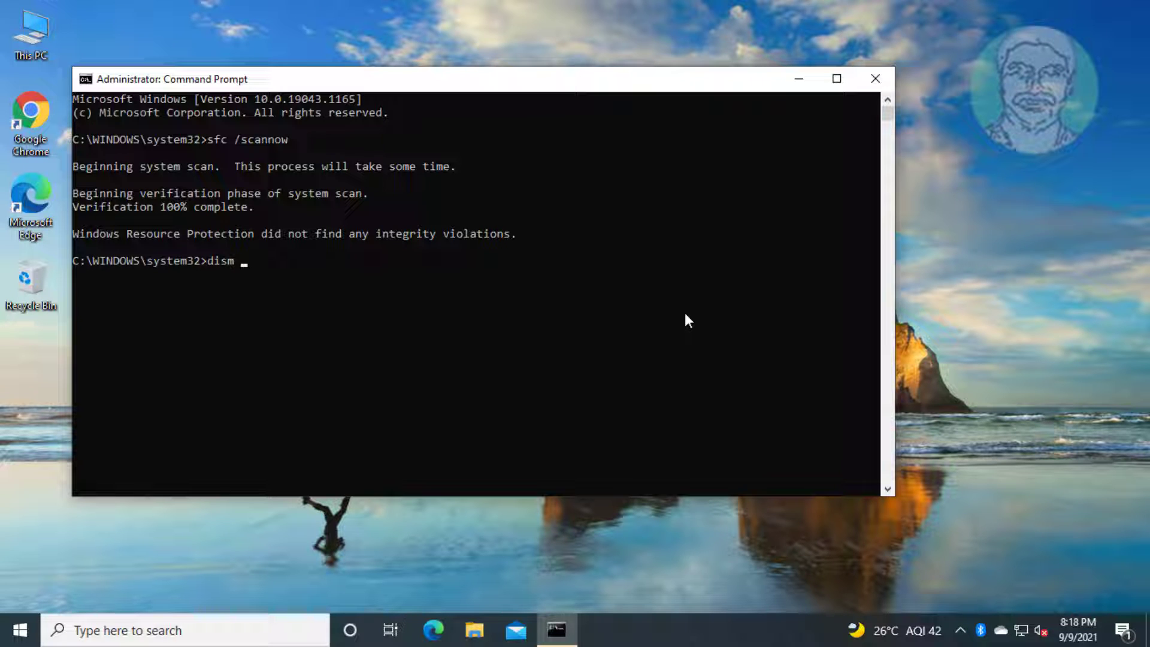
pyautogui.write('/')
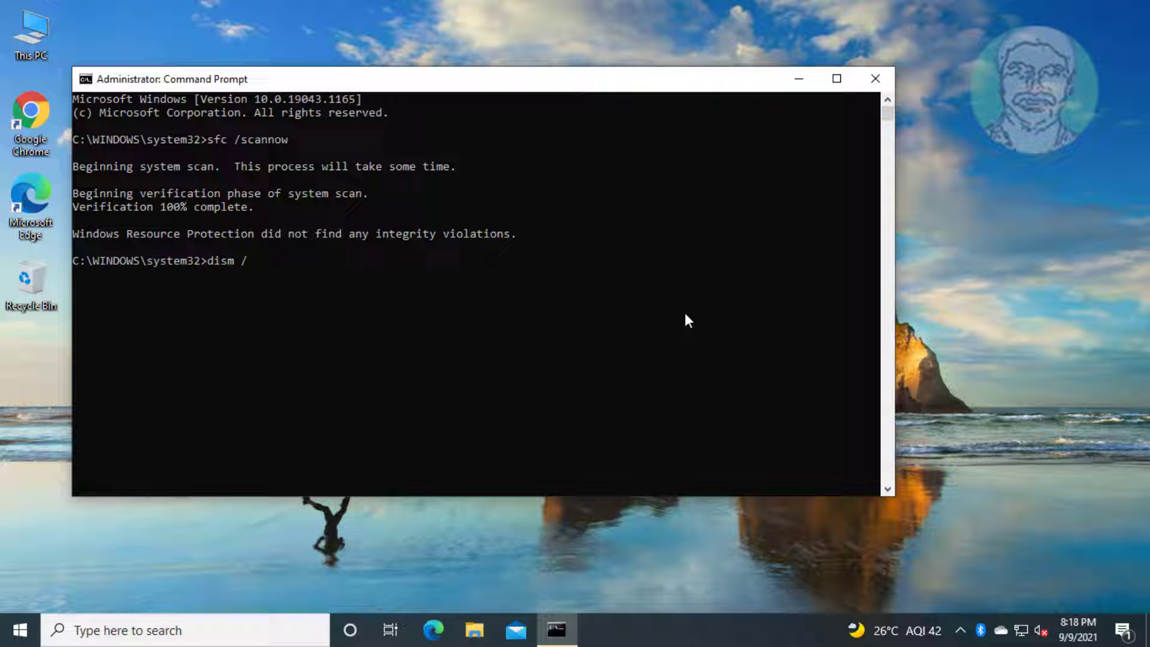
pyautogui.write('online /')
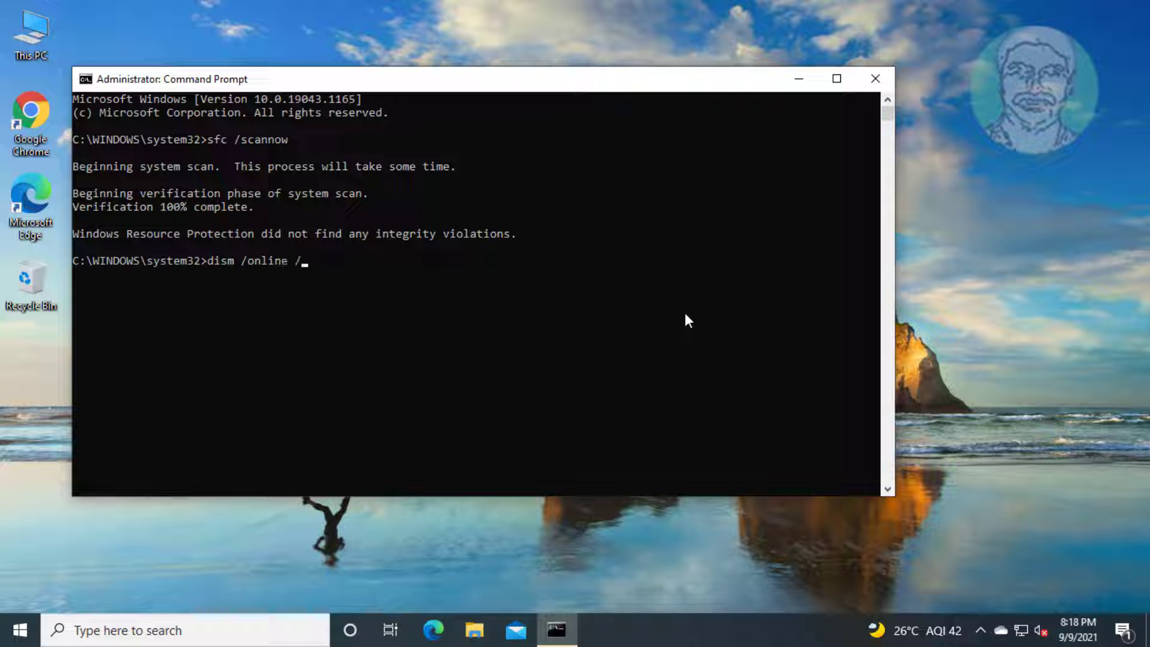
pyautogui.write('cleanup')
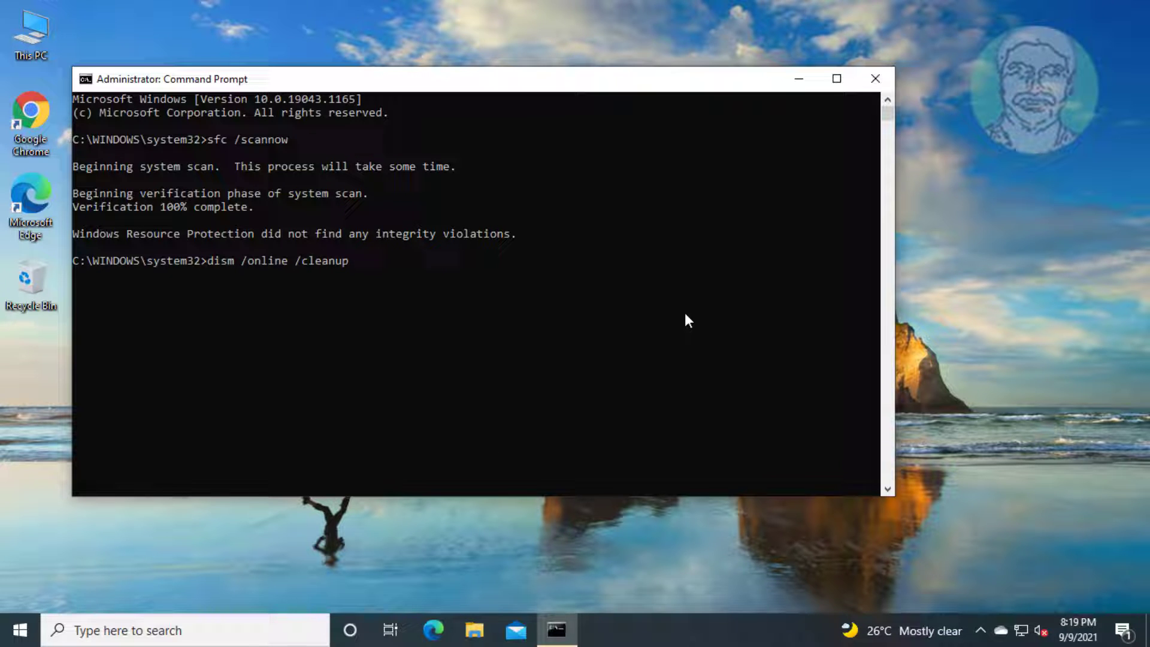
pyautogui.write('-image')
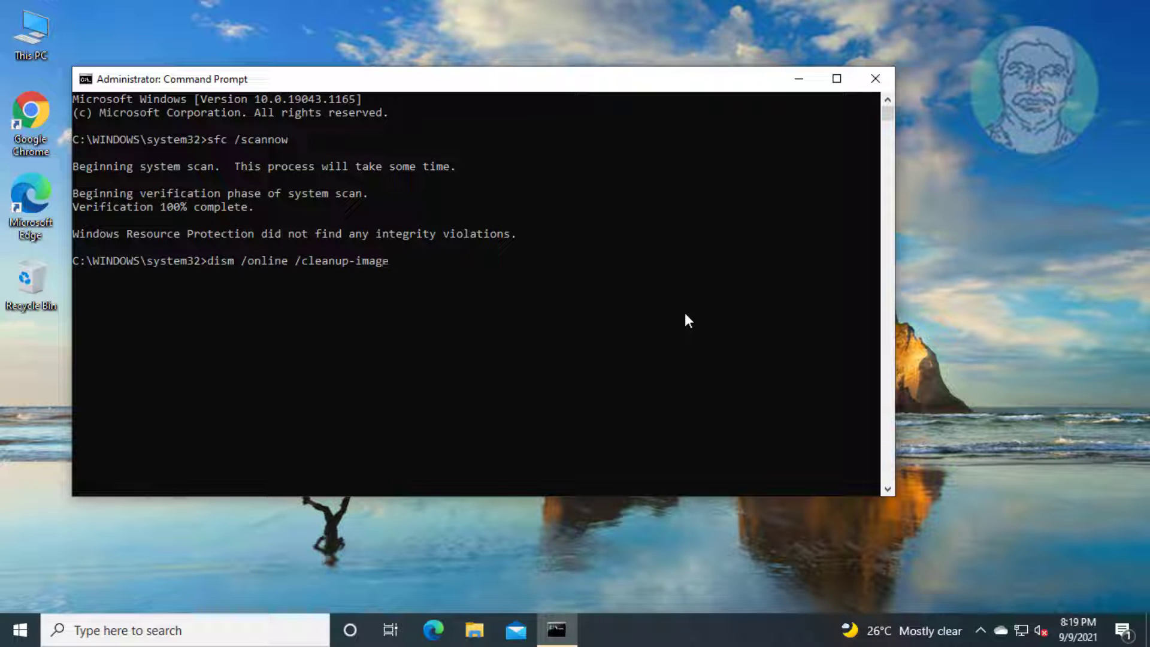
pyautogui.write('/restore')
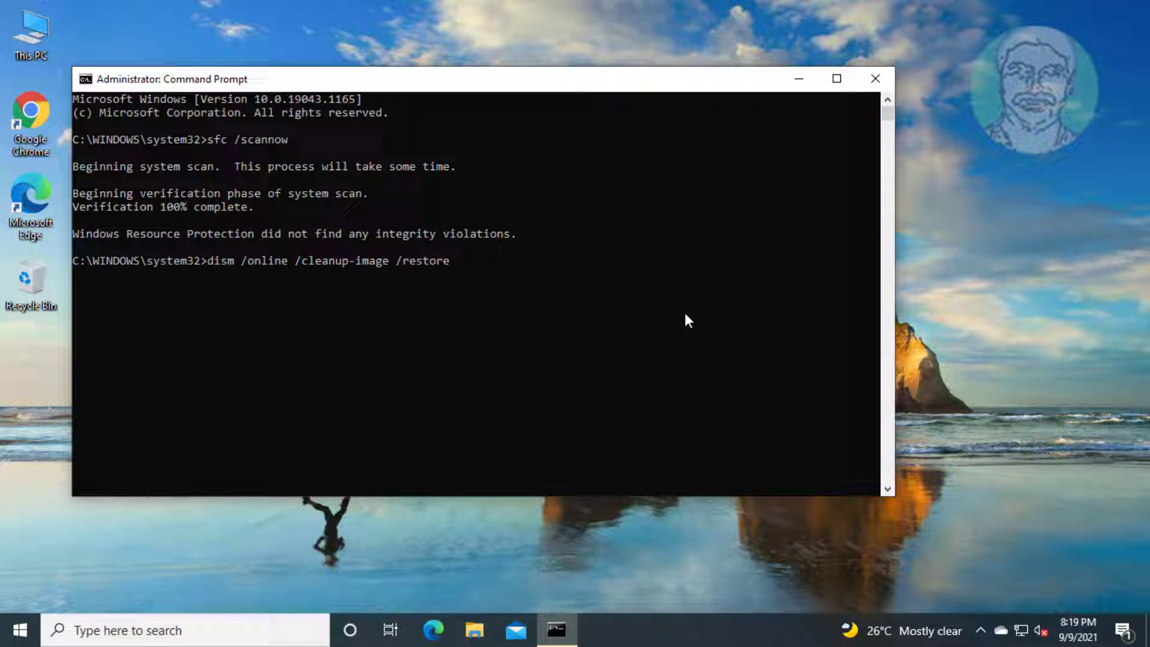
pyautogui.write('health')
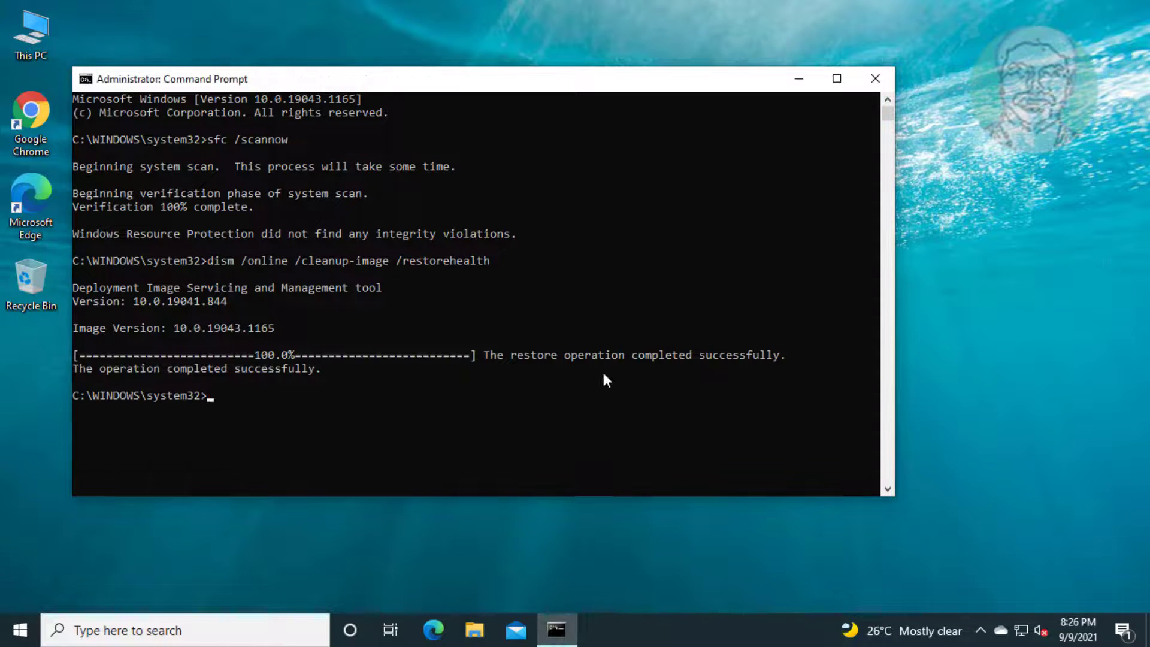
pyautogui.write('exi')
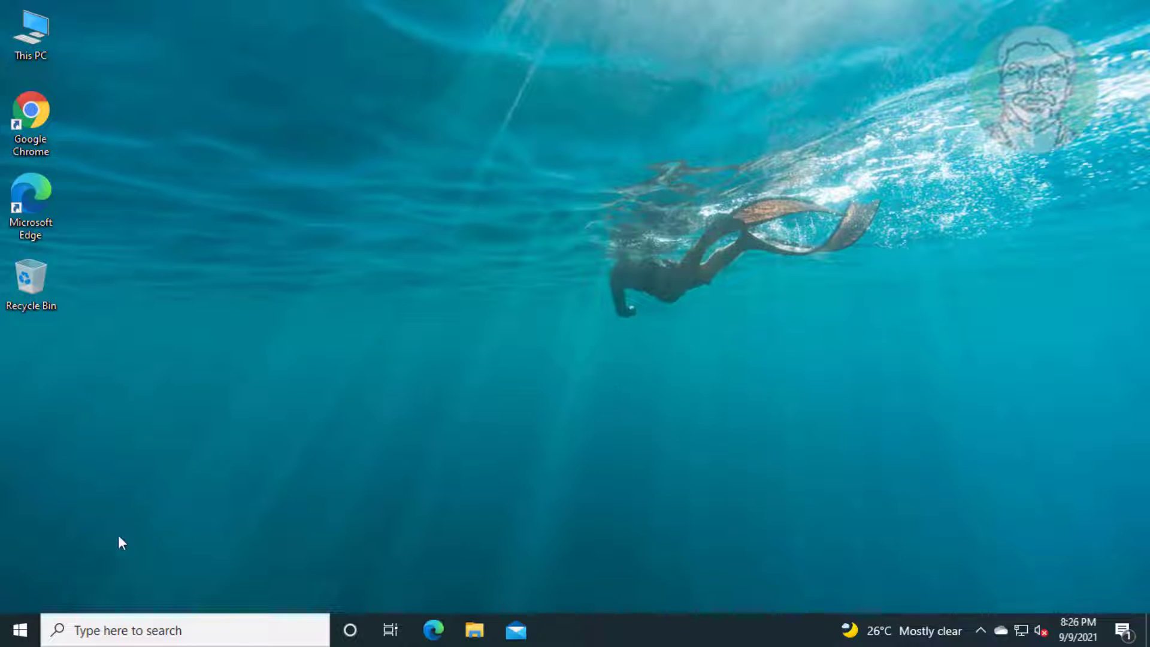
# - With Command Prompt closed, start a new search from the taskbar search box
pyautogui.click(15, 628)
pyautogui.write('m')
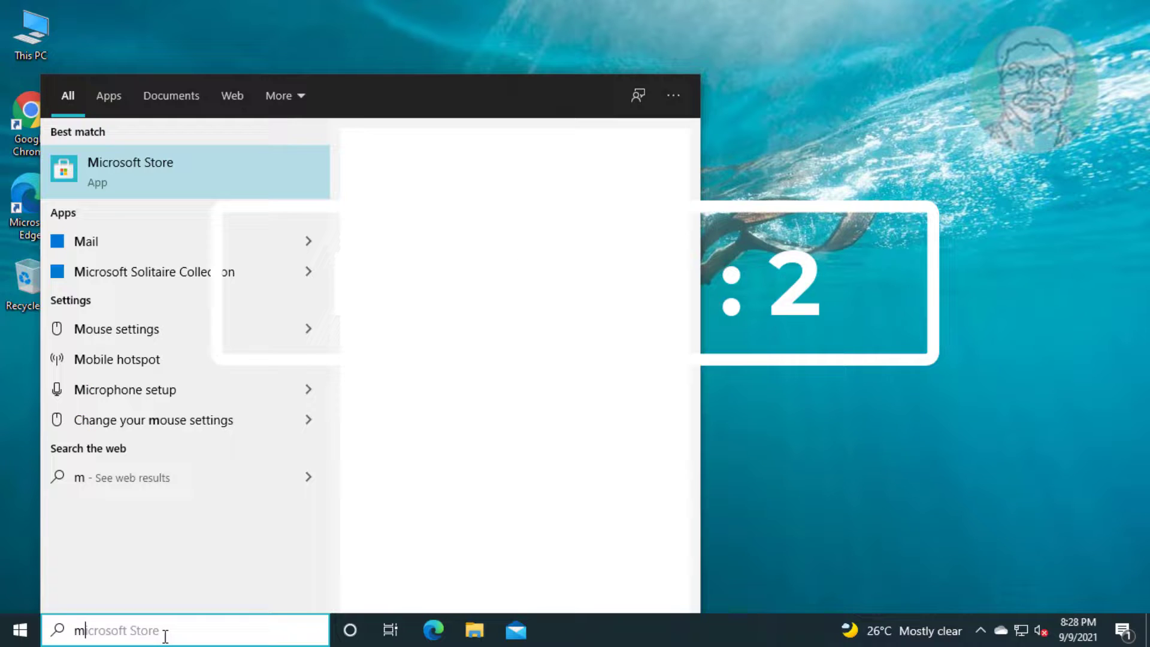
# - Search 'memory' and launch Windows Memory Diagnostic with Restart now and check for problems
pyautogui.write('emory')
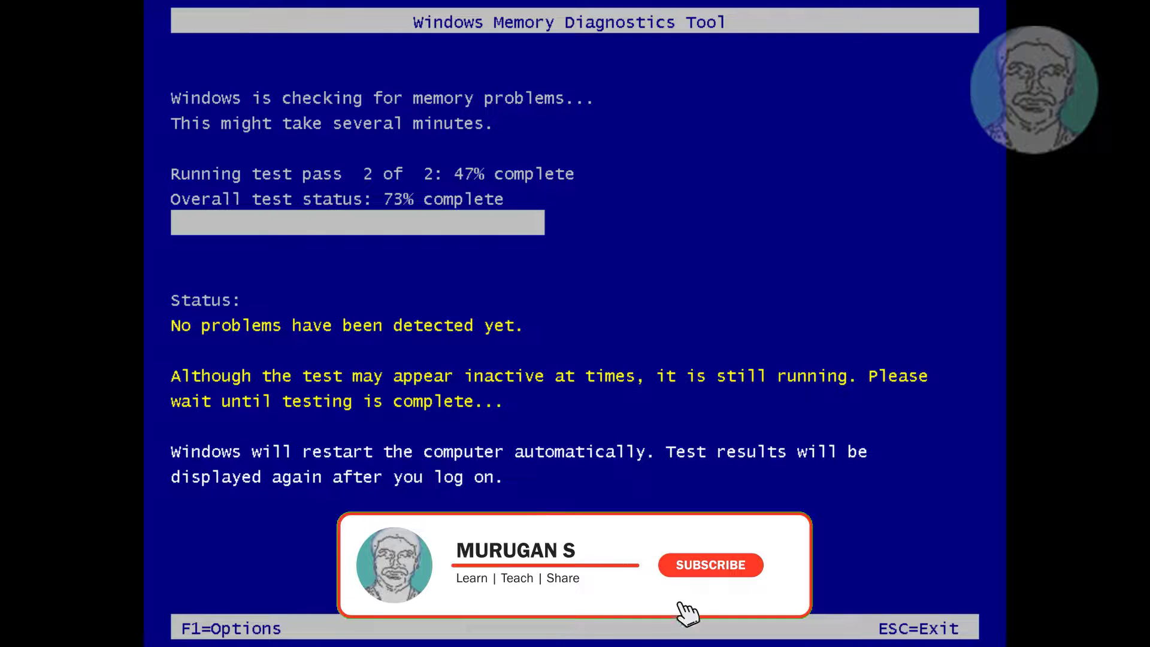
pyautogui.click(709, 564)
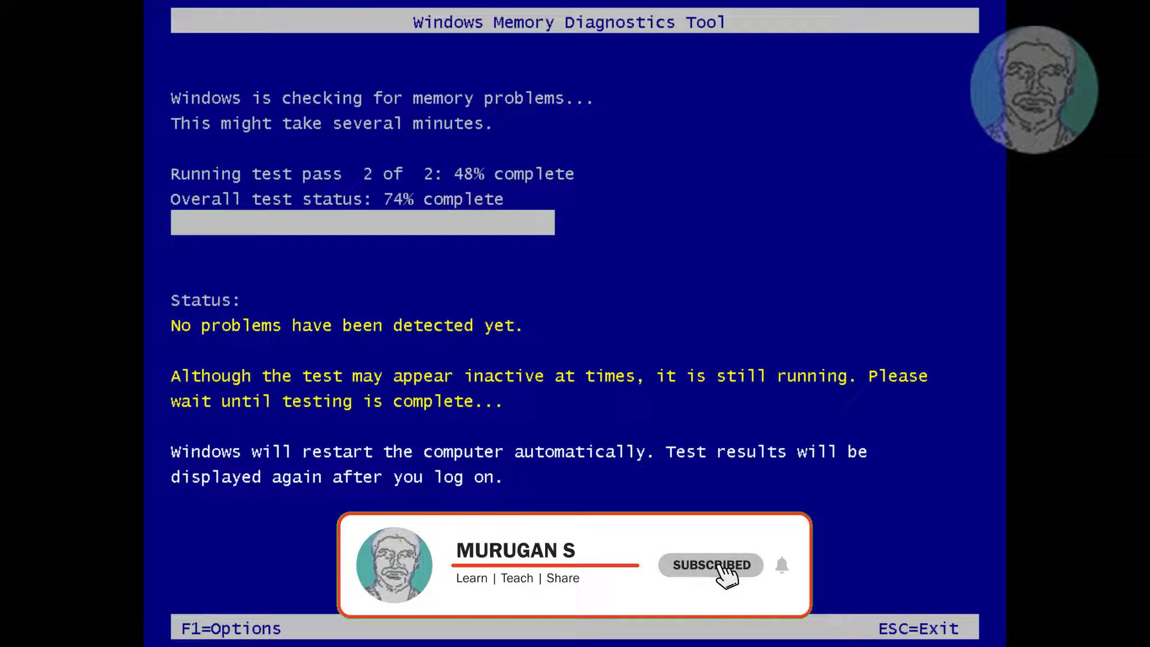